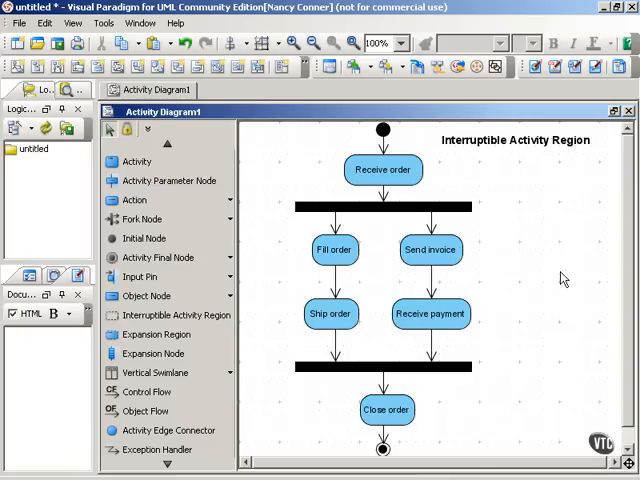
{"action": "mouse_move", "coordinate": [416, 368]}
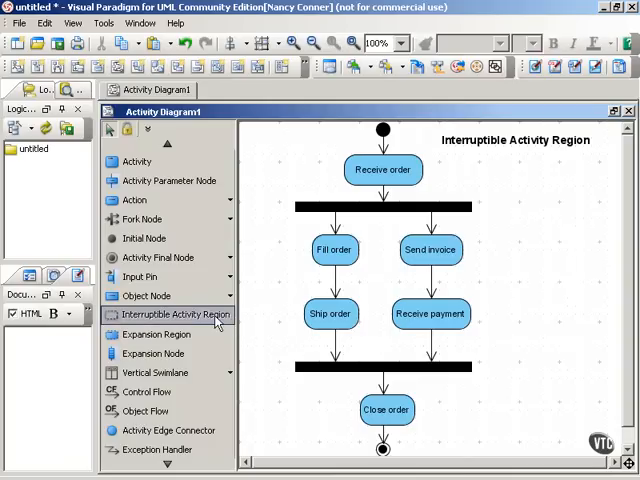
{"action": "mouse_move", "coordinate": [310, 430]}
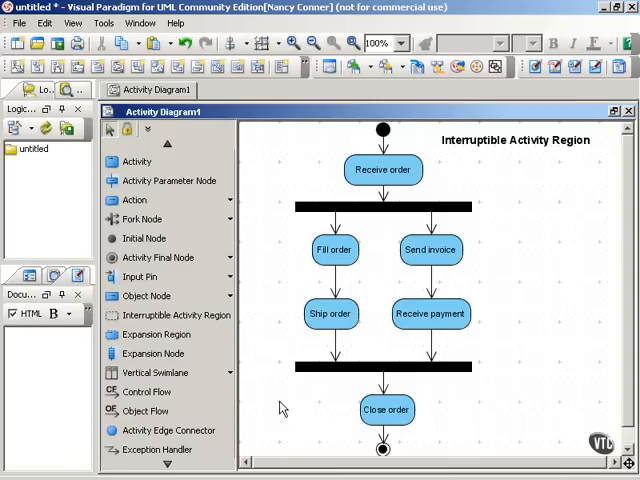
{"action": "mouse_move", "coordinate": [318, 176]}
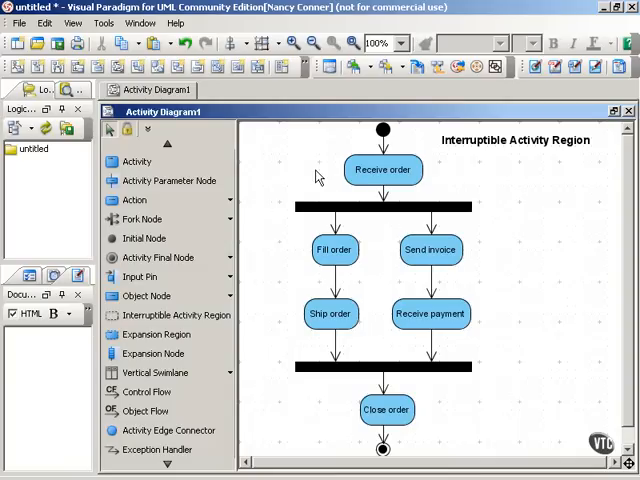
{"action": "mouse_move", "coordinate": [368, 356]}
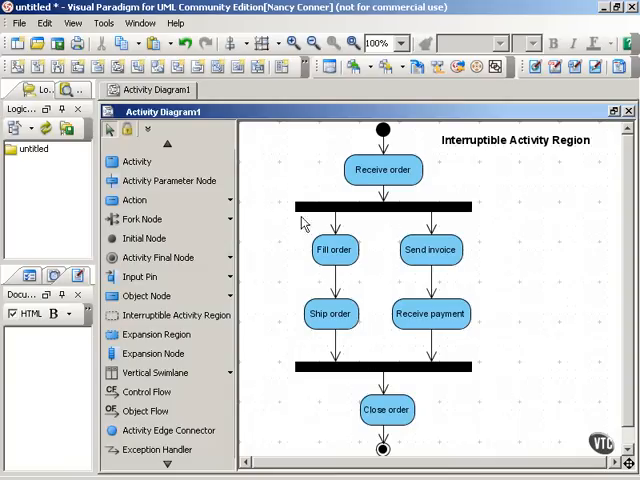
{"action": "mouse_move", "coordinate": [488, 236]}
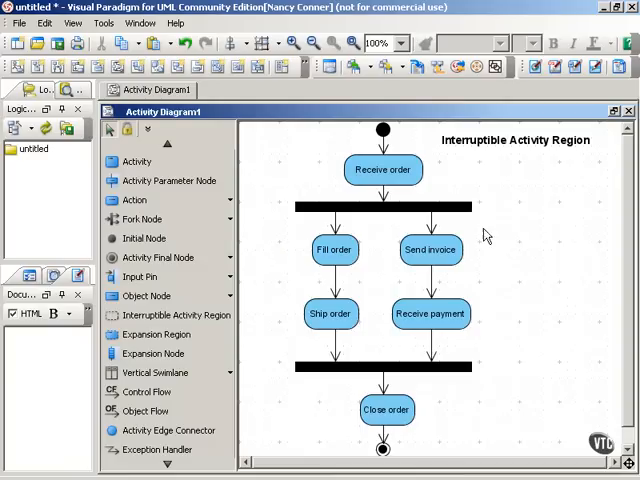
{"action": "mouse_move", "coordinate": [508, 262]}
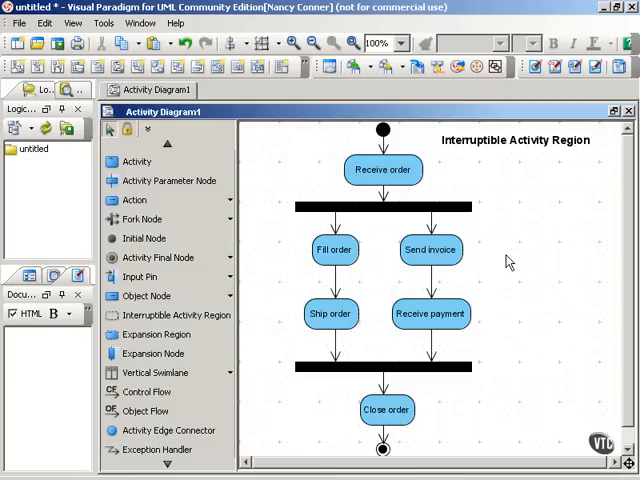
{"action": "mouse_move", "coordinate": [352, 298]}
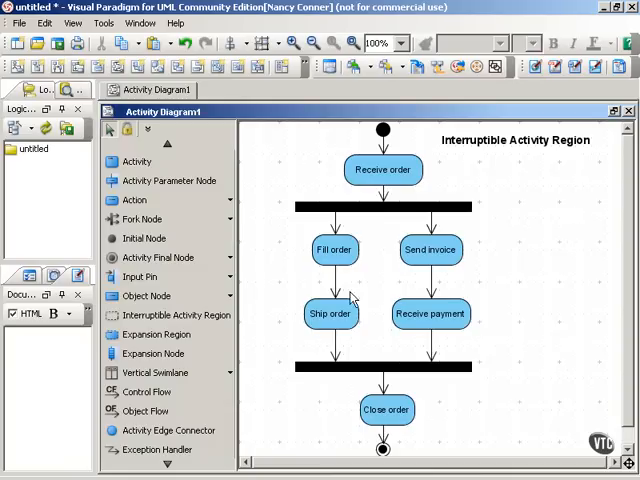
{"action": "mouse_move", "coordinate": [430, 418]}
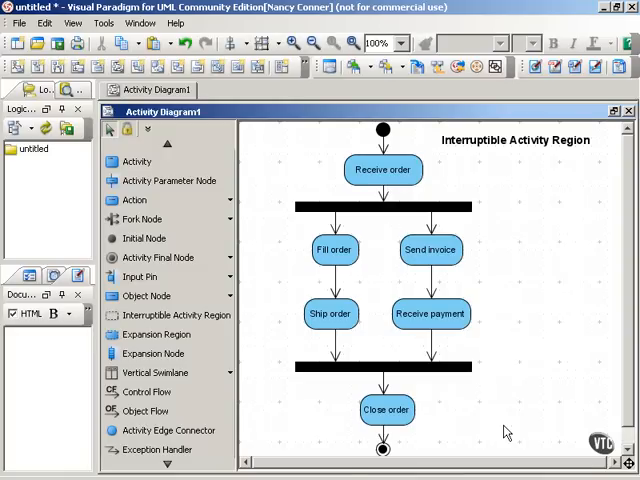
{"action": "mouse_move", "coordinate": [544, 304]}
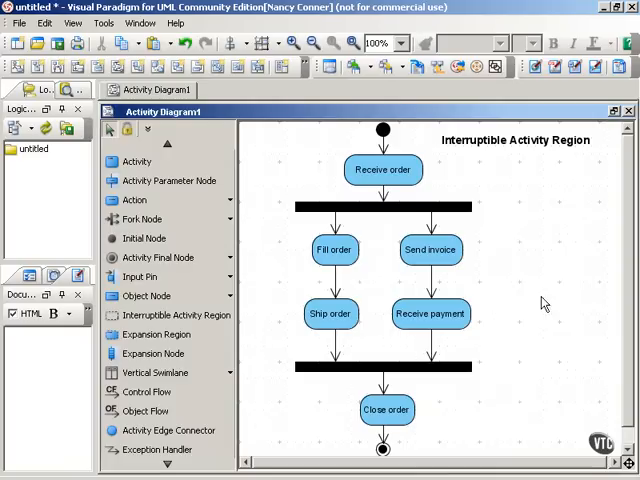
{"action": "mouse_move", "coordinate": [536, 308]}
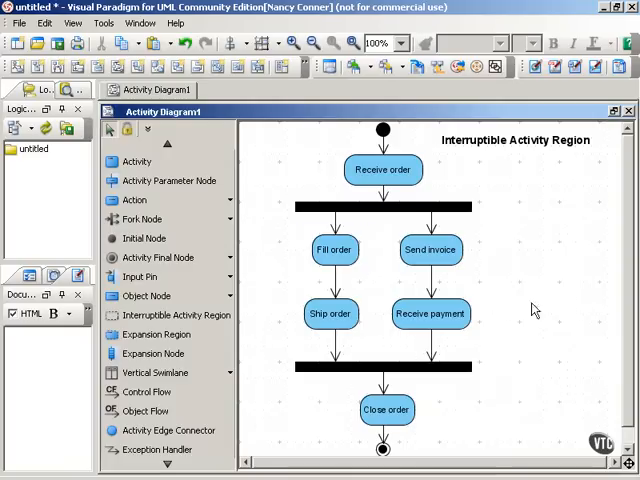
{"action": "mouse_move", "coordinate": [520, 306]}
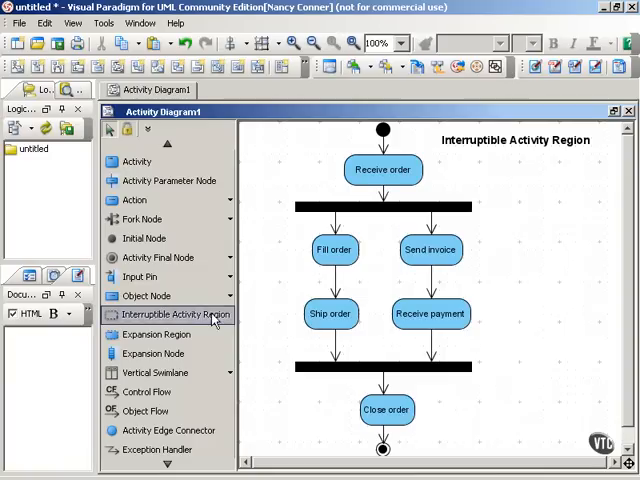
{"action": "mouse_move", "coordinate": [280, 224]}
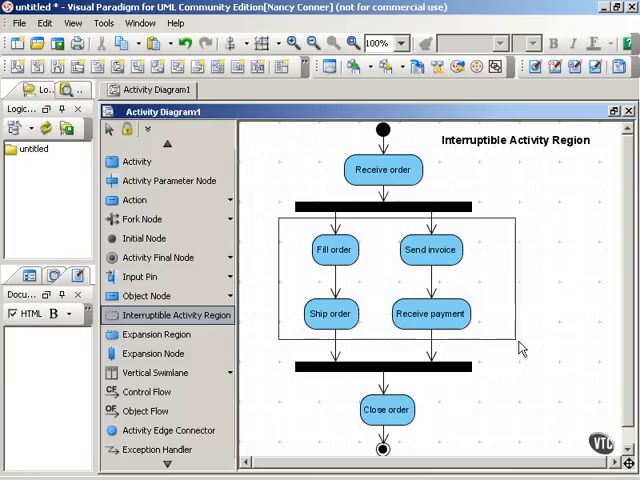
{"action": "mouse_move", "coordinate": [604, 364]}
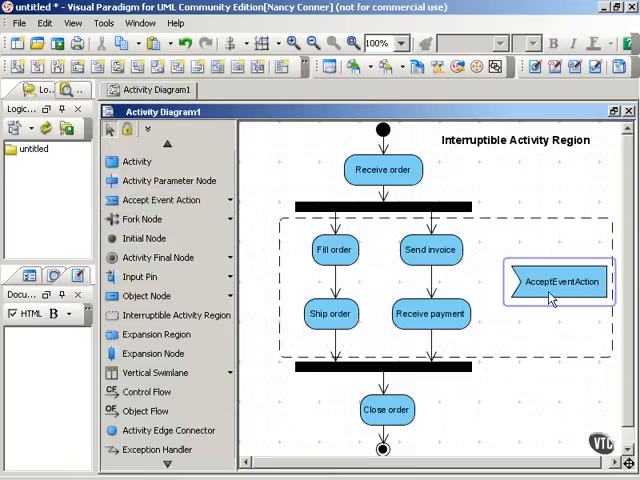
- Name the new accept event action inside the region 'Cancel request'
{"action": "double_click", "coordinate": [558, 280]}
{"action": "type", "text": "Cancel request"}
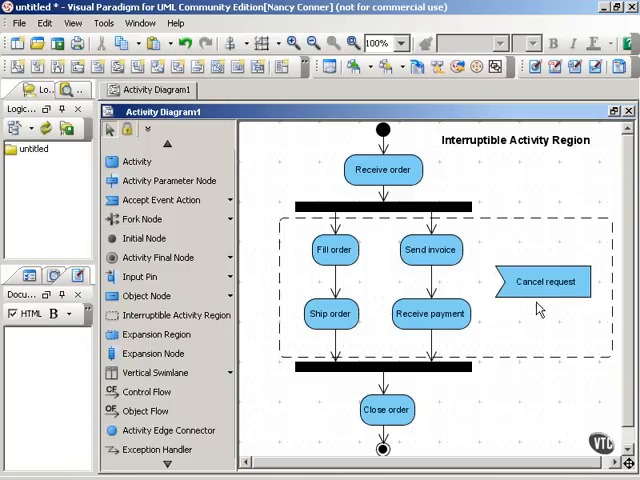
{"action": "mouse_move", "coordinate": [556, 312]}
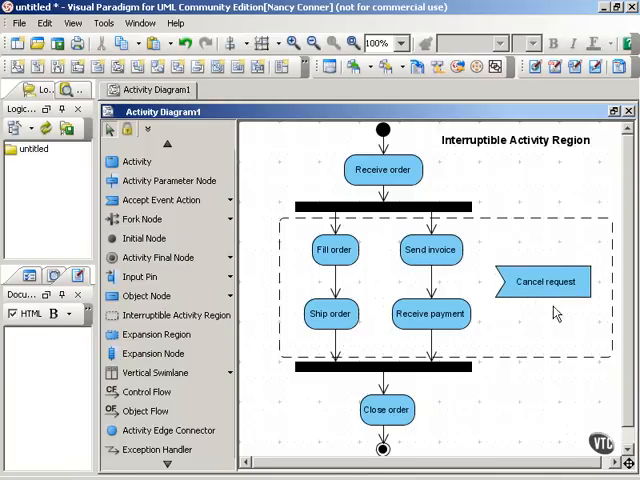
{"action": "mouse_move", "coordinate": [540, 322]}
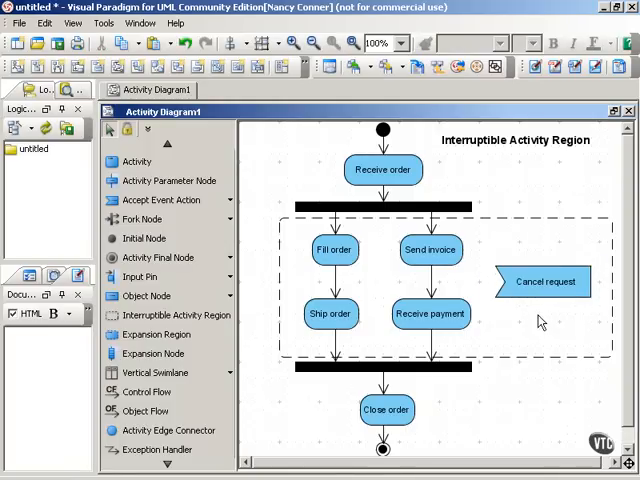
{"action": "mouse_move", "coordinate": [240, 284]}
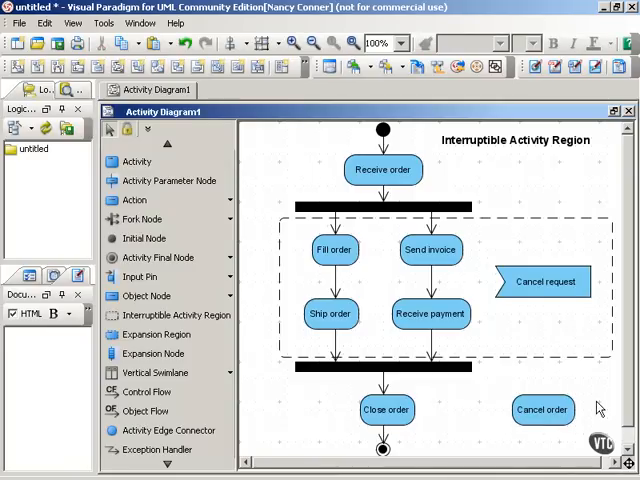
- Select the Cancel request signal before placing the Cancel order action
{"action": "left_click", "coordinate": [544, 280]}
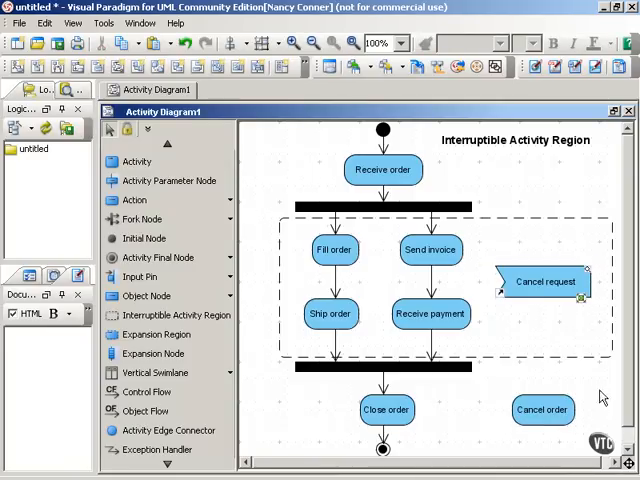
{"action": "mouse_move", "coordinate": [588, 410]}
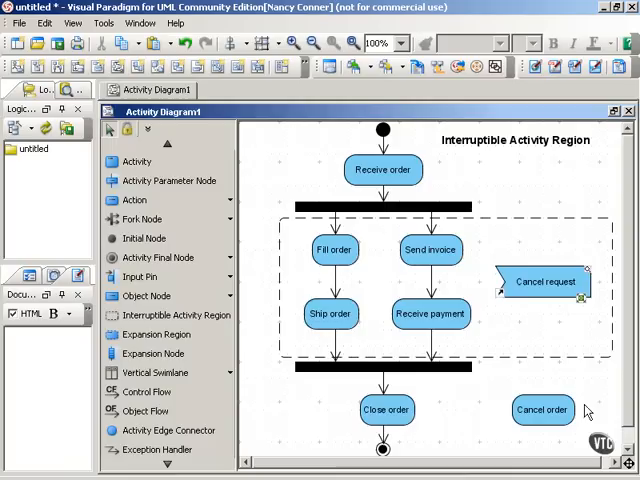
{"action": "mouse_move", "coordinate": [572, 388]}
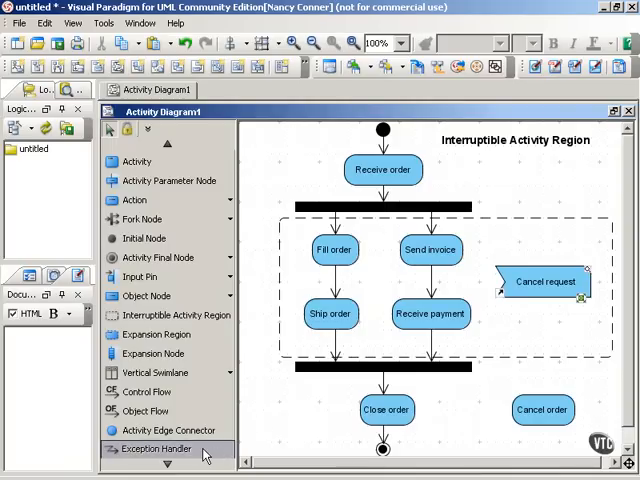
- Draw an interrupting edge from Cancel request to the Cancel order action
{"action": "left_click", "coordinate": [544, 282]}
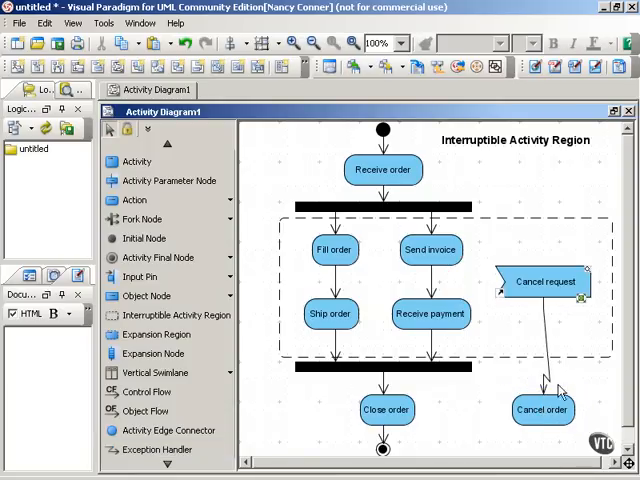
{"action": "left_click", "coordinate": [544, 280]}
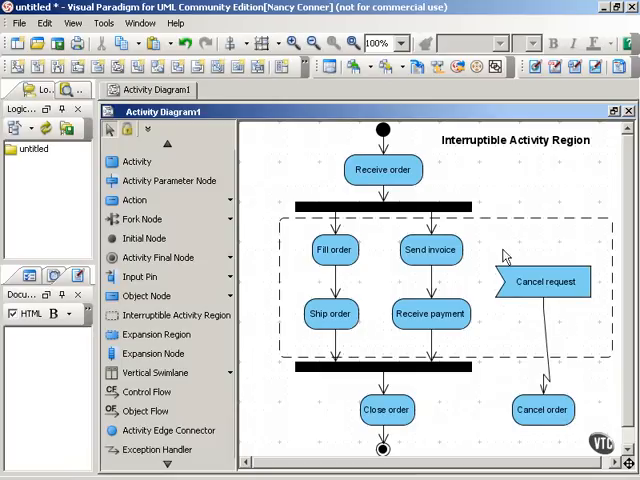
{"action": "mouse_move", "coordinate": [592, 416]}
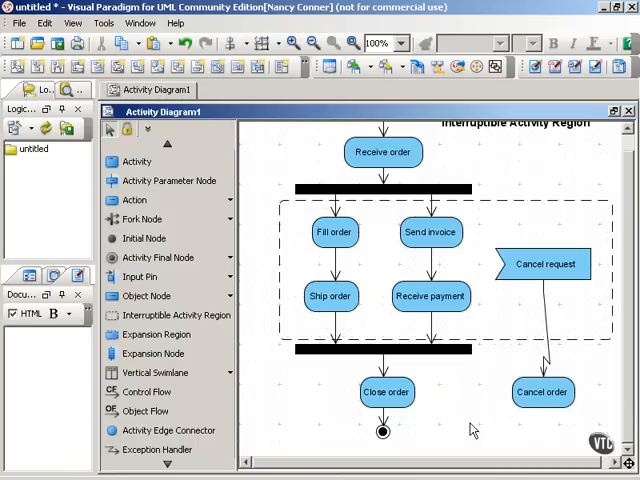
{"action": "mouse_move", "coordinate": [446, 430]}
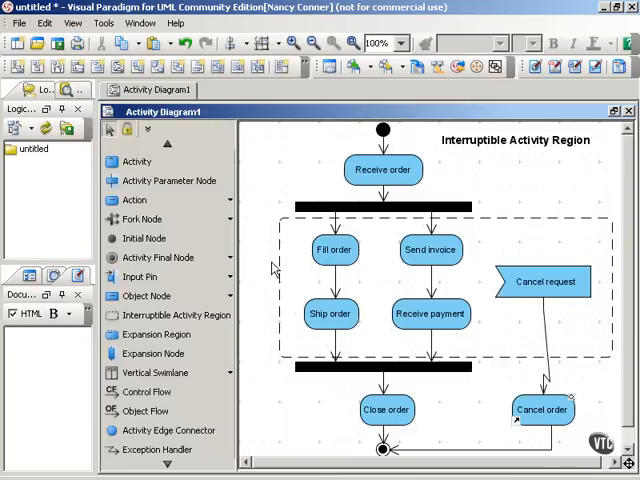
{"action": "mouse_move", "coordinate": [276, 412]}
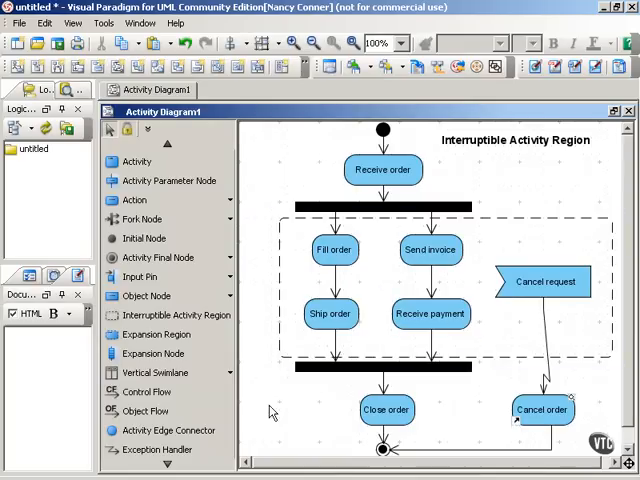
{"action": "mouse_move", "coordinate": [576, 310]}
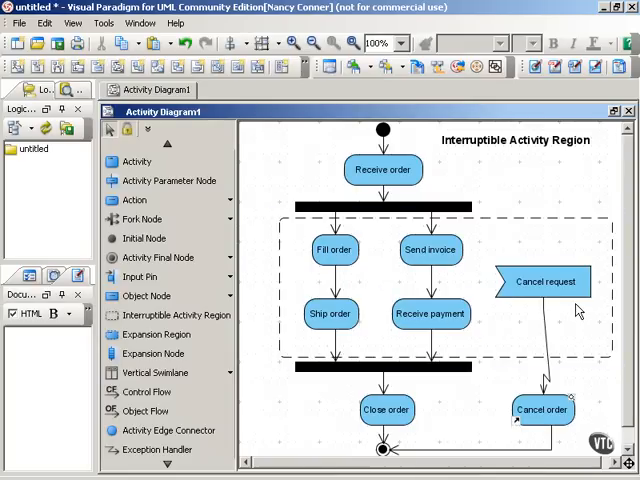